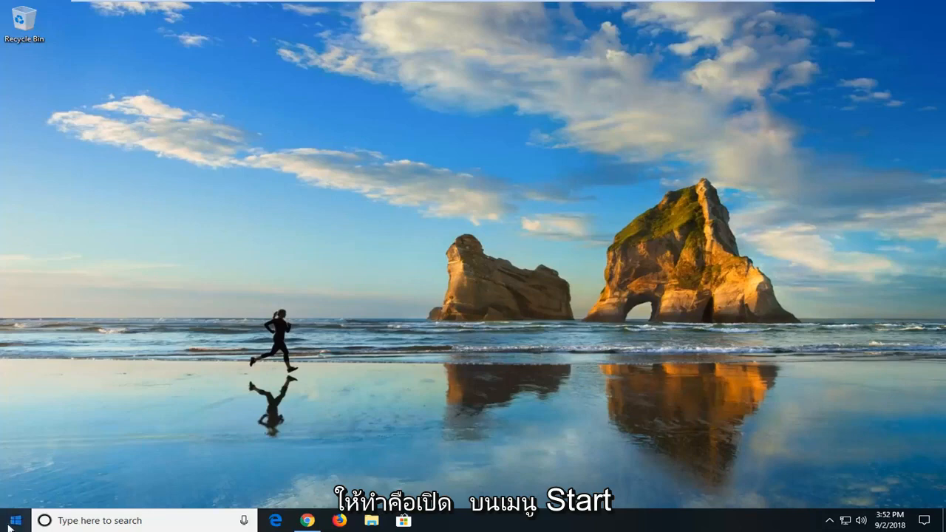
Search the Start menu for 'control panel' and launch Control Panel.
click(12, 520)
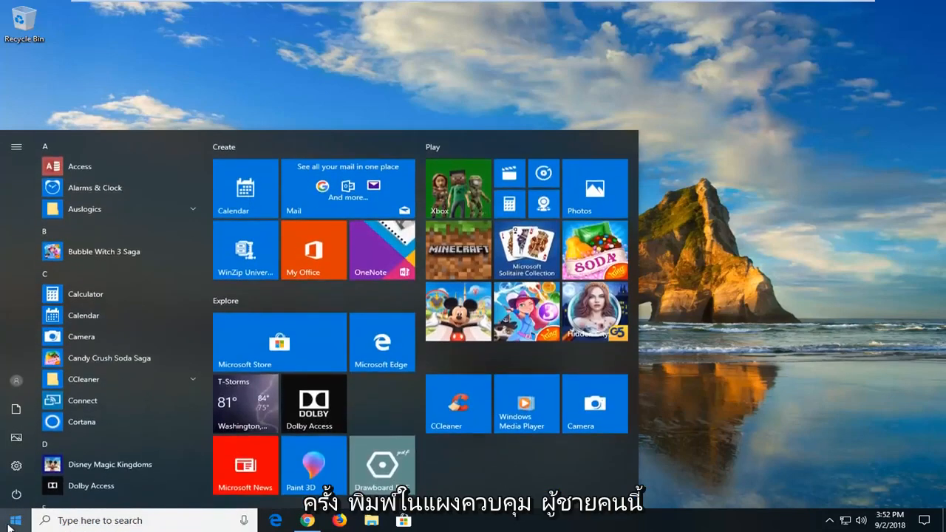
text(control panel)
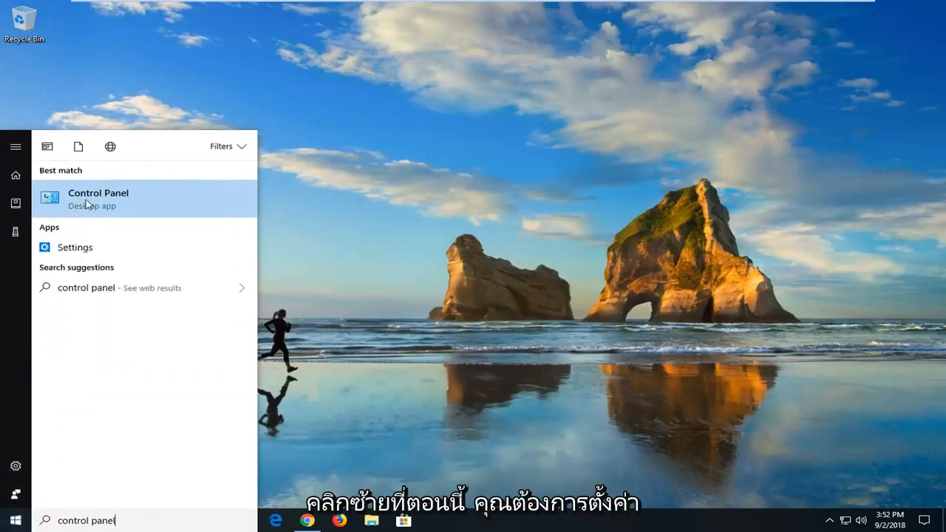
click(98, 198)
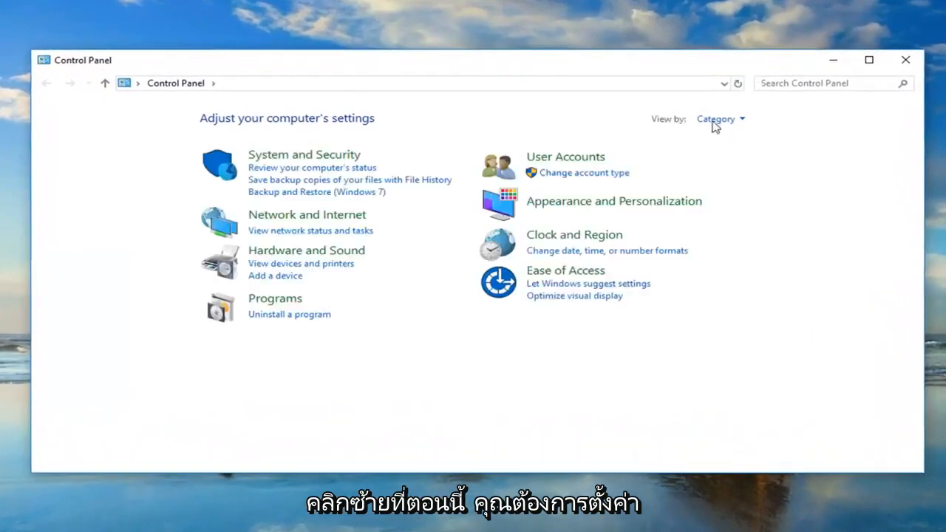
Show Control Panel items as Large icons and open Power Options.
click(718, 118)
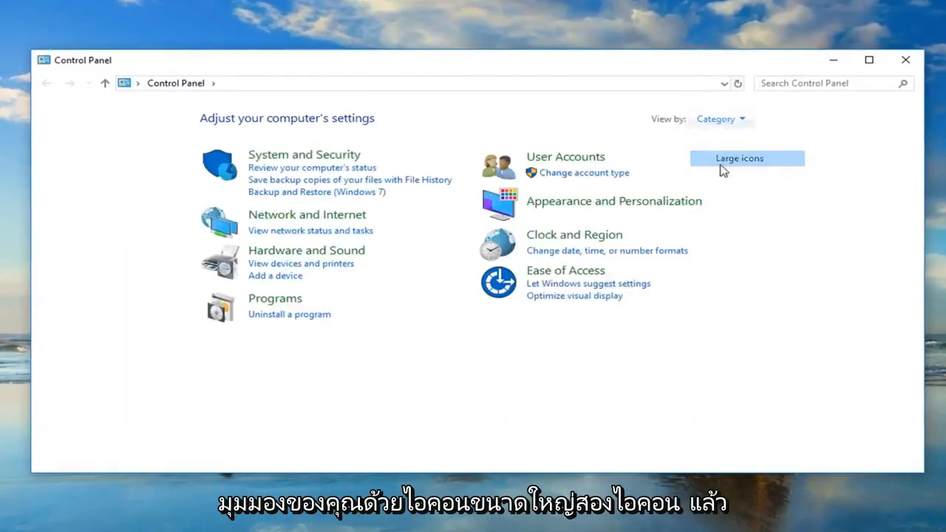
click(739, 158)
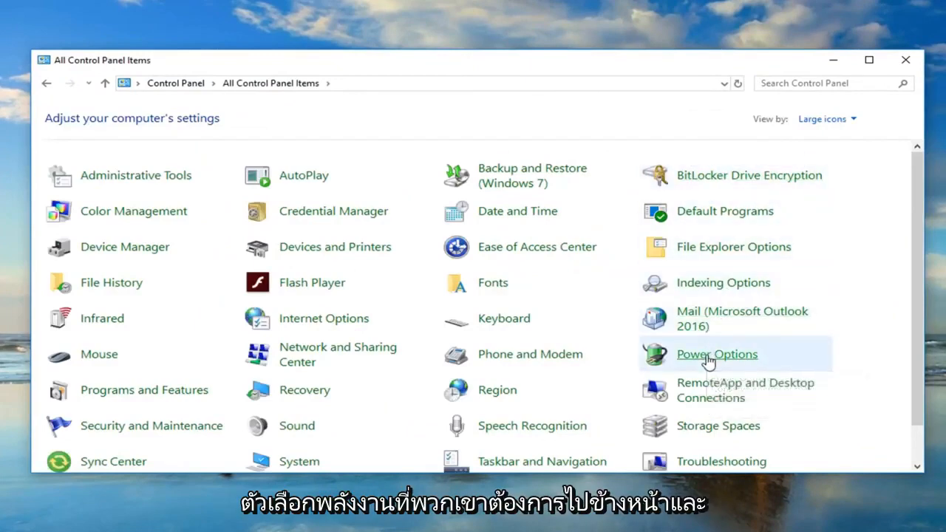
click(715, 355)
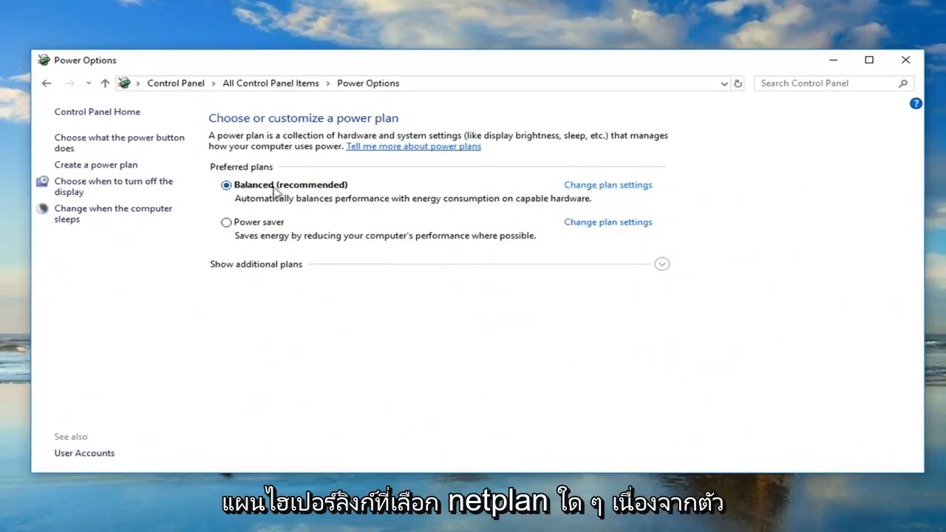
mouse_move(467, 191)
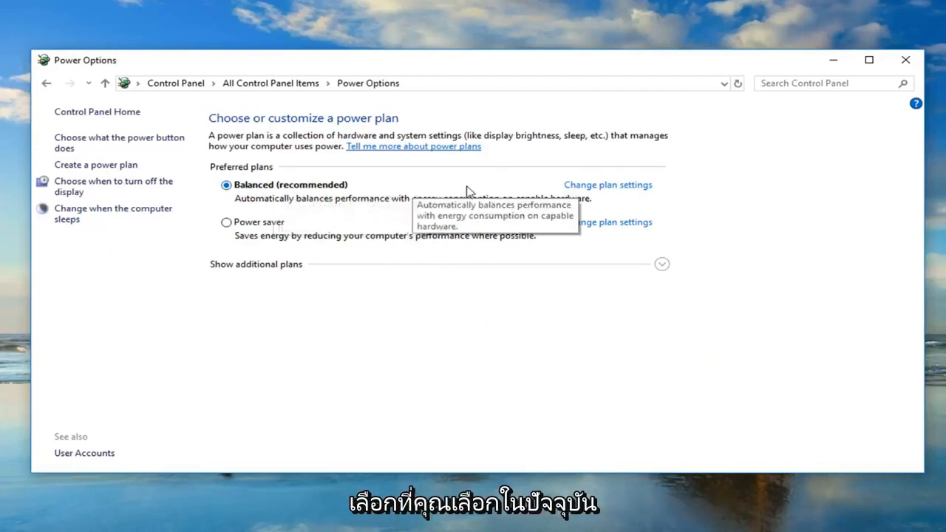
mouse_move(590, 191)
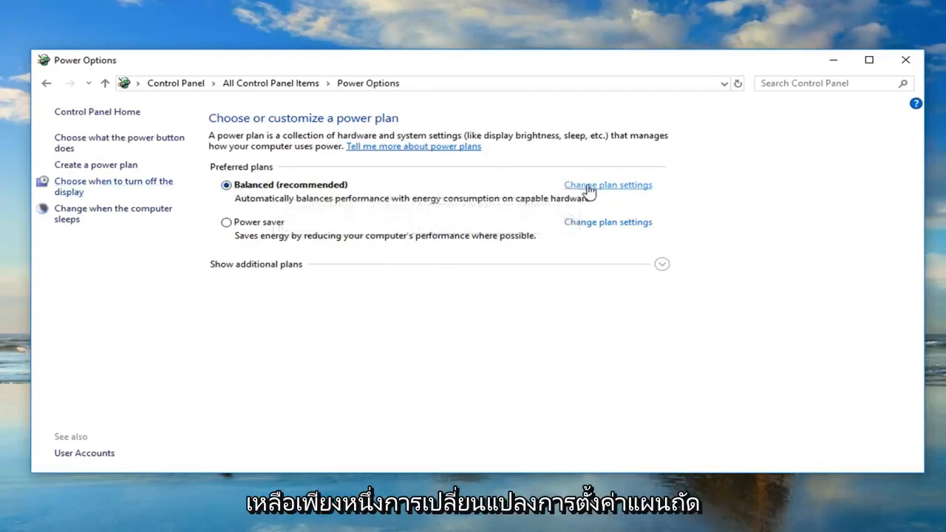
Open the Balanced (recommended) plan's settings page.
click(608, 185)
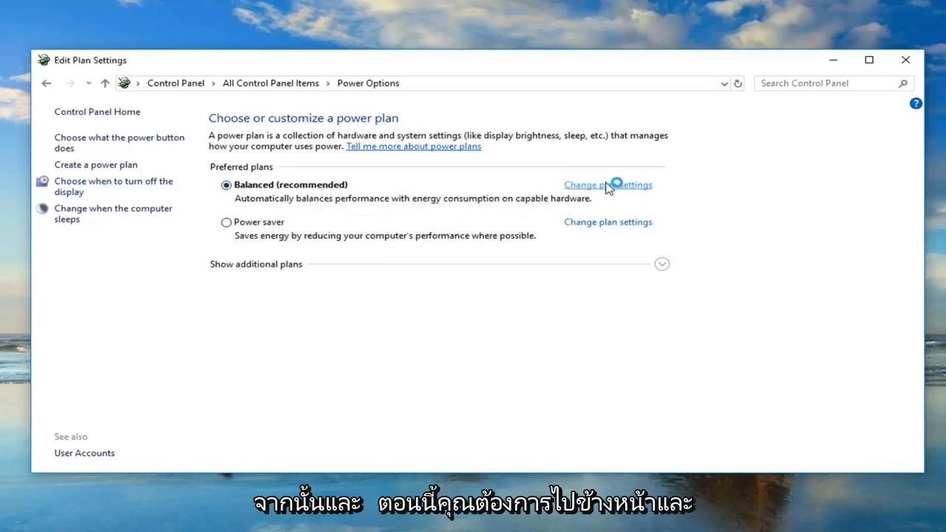
click(606, 185)
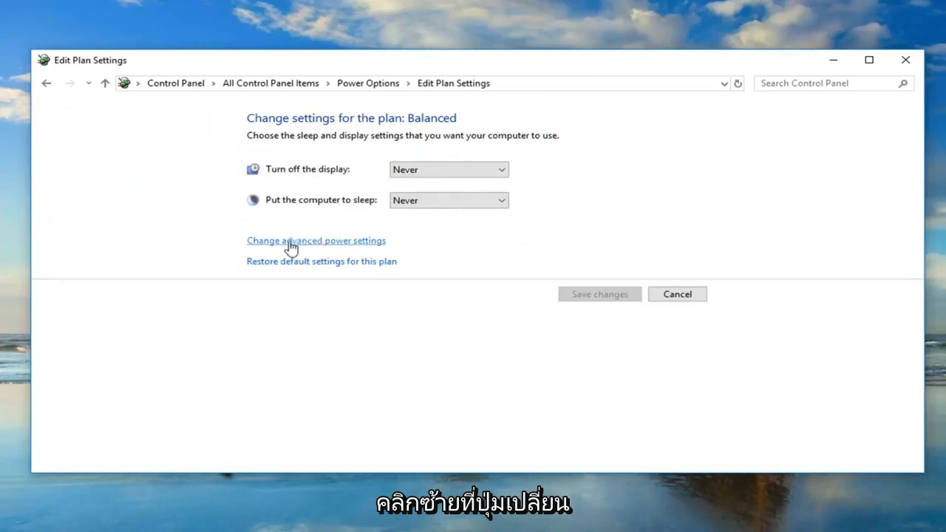
Open advanced power settings and expand Sleep > Allow wake timers.
click(316, 240)
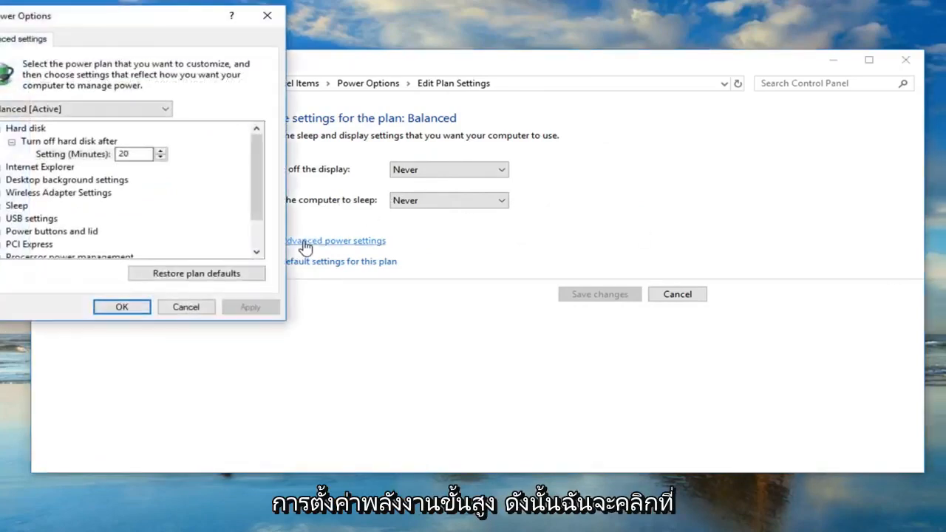
click(333, 240)
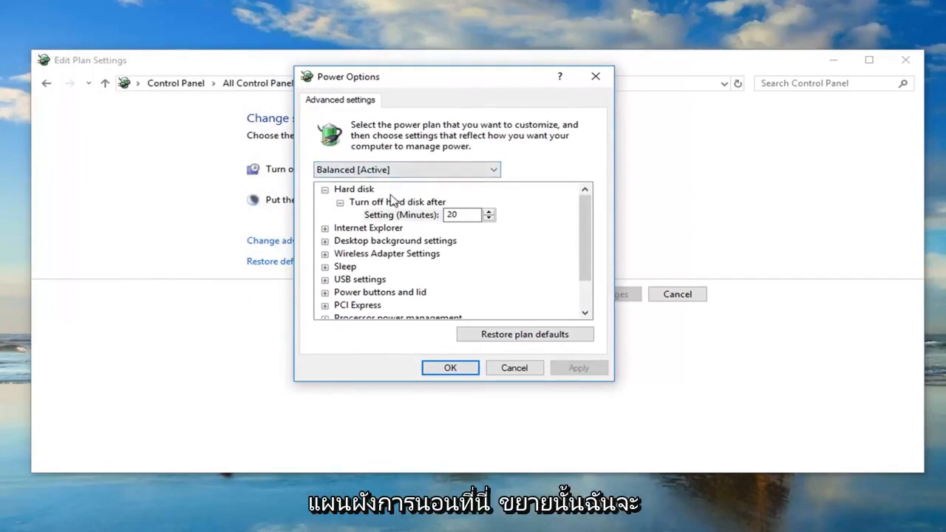
click(346, 266)
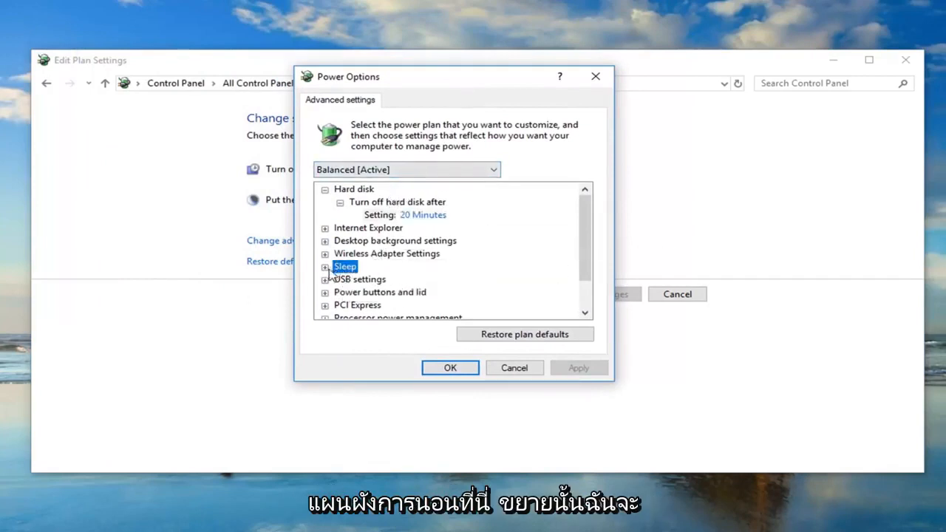
click(325, 267)
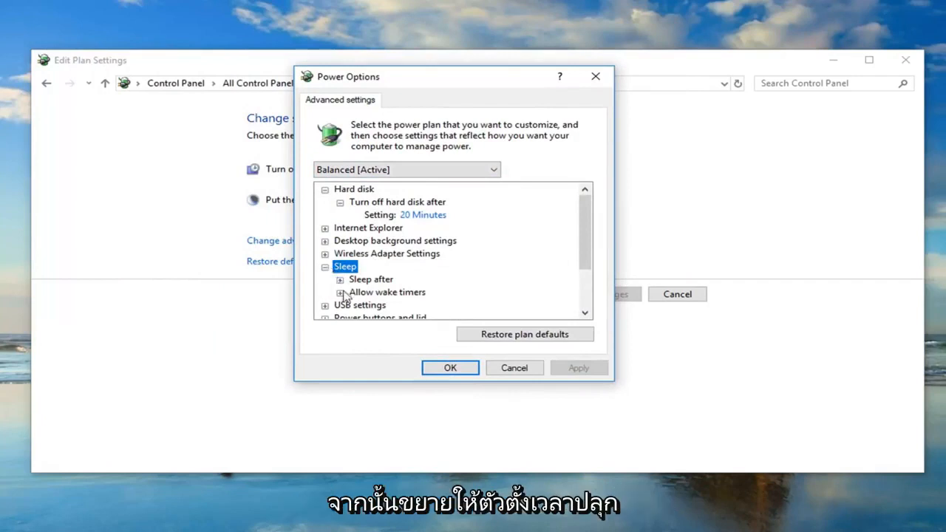
click(388, 292)
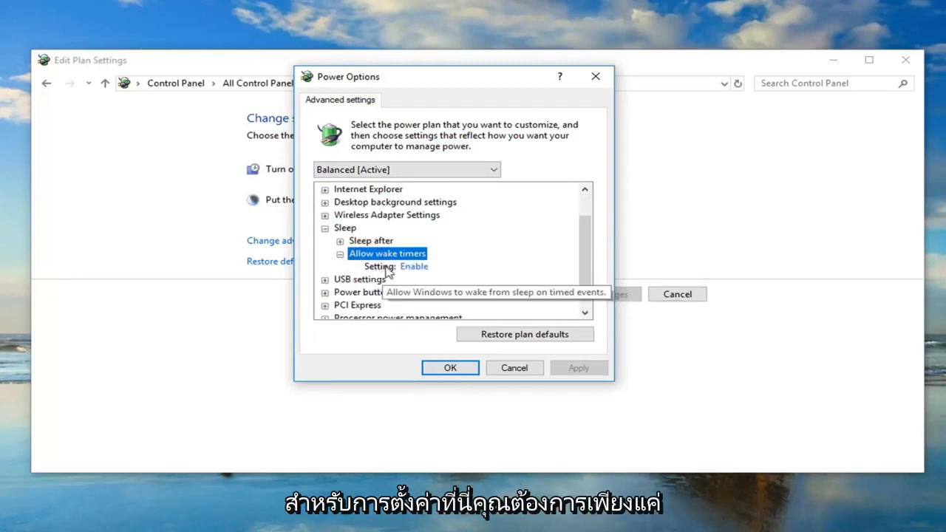
Set Allow wake timers to Disable and apply the change.
click(414, 266)
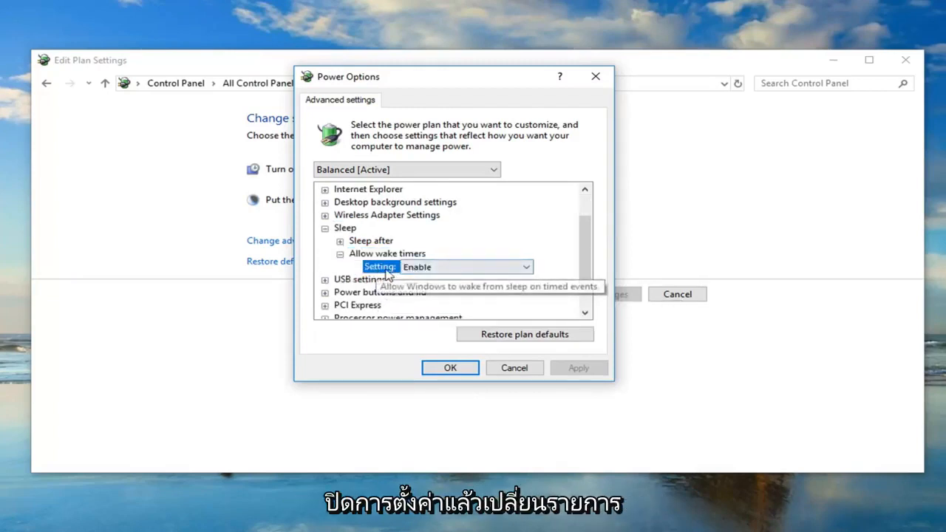
mouse_move(514, 276)
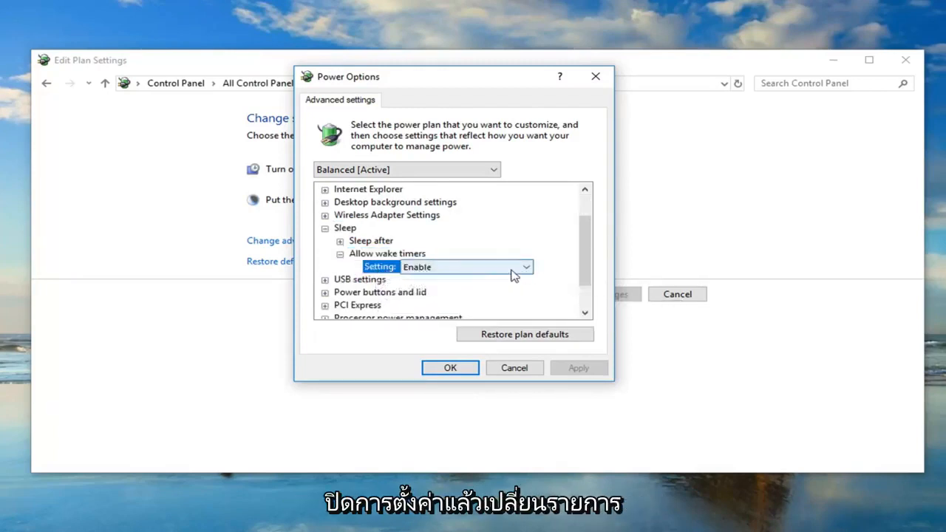
click(525, 266)
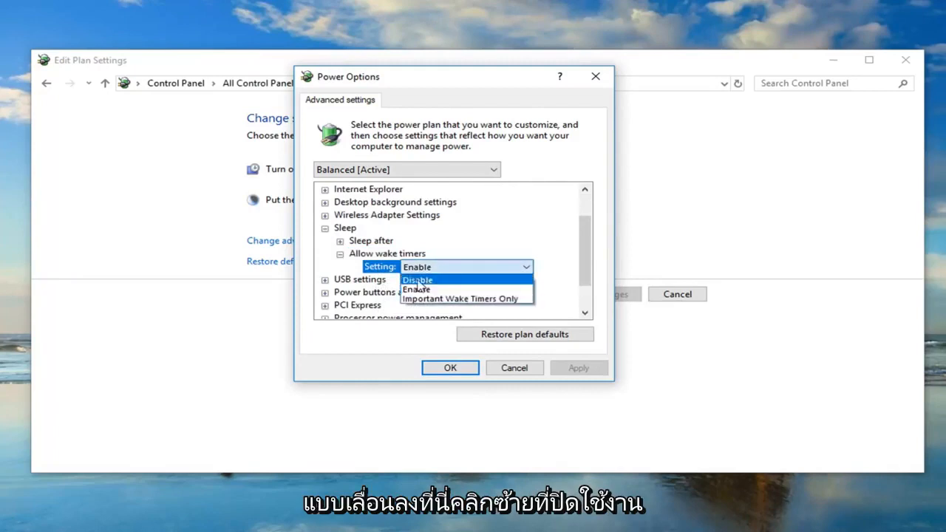
click(417, 279)
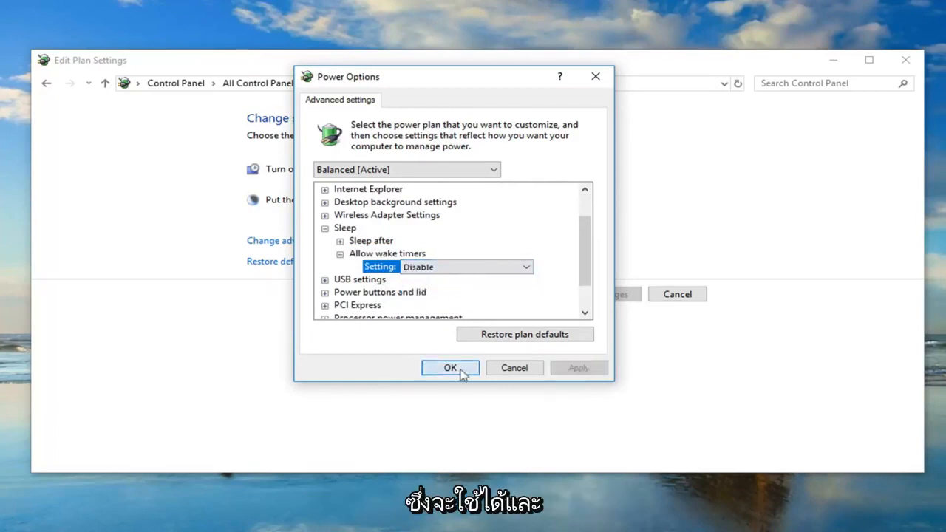
click(450, 367)
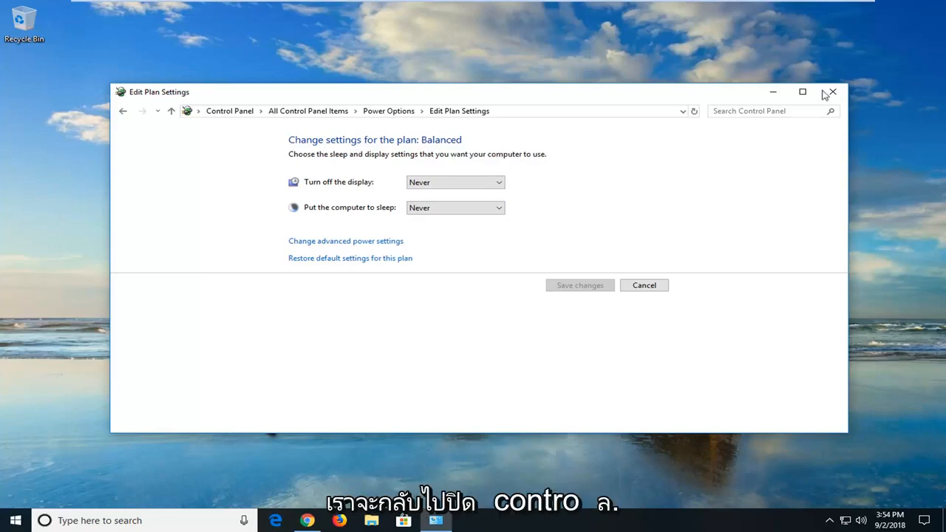
Search the Start menu for 'system' and open the System information window.
click(11, 520)
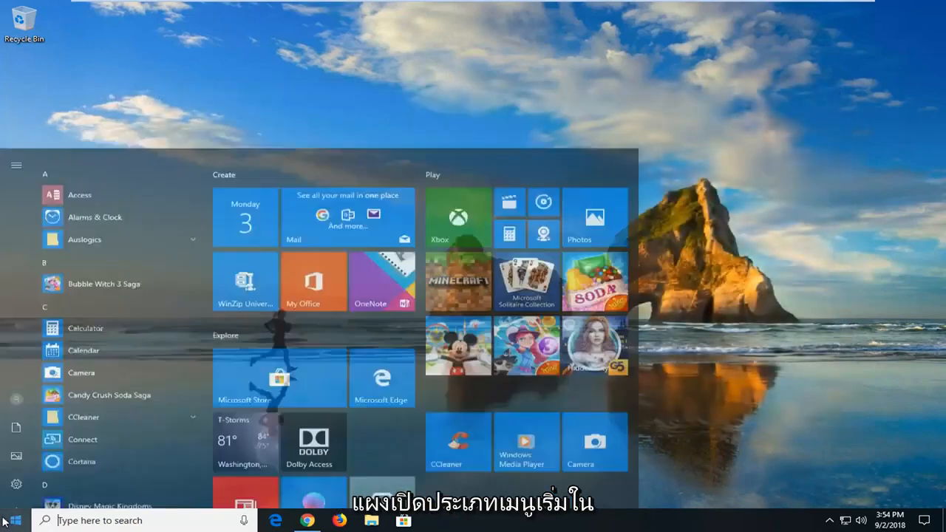
text(system)
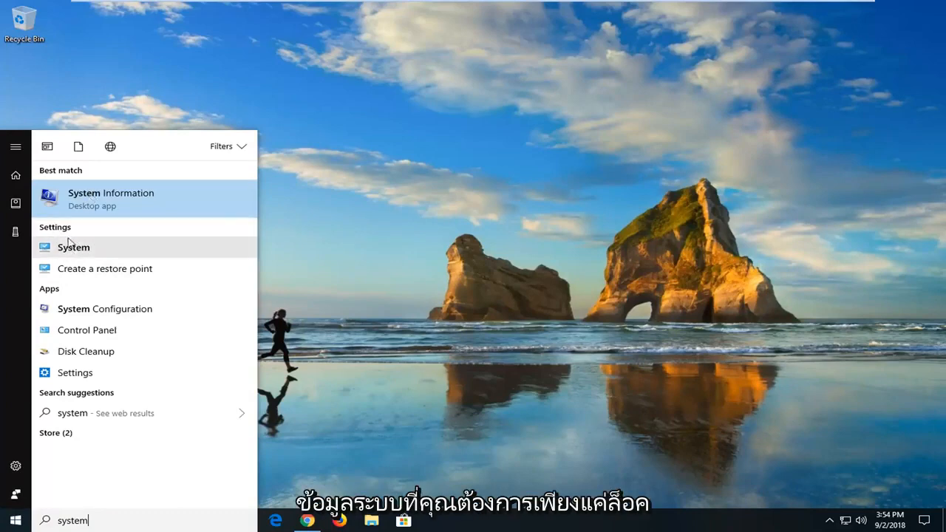
click(74, 251)
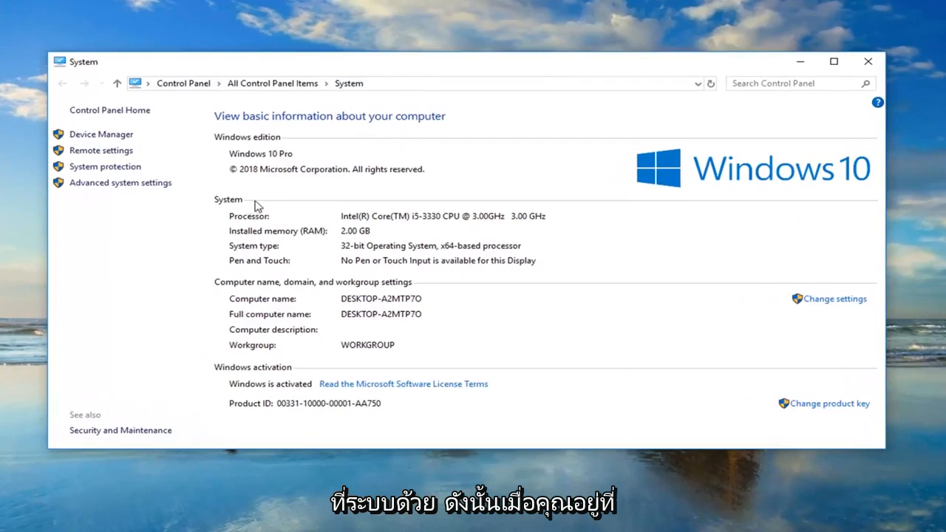
mouse_move(161, 214)
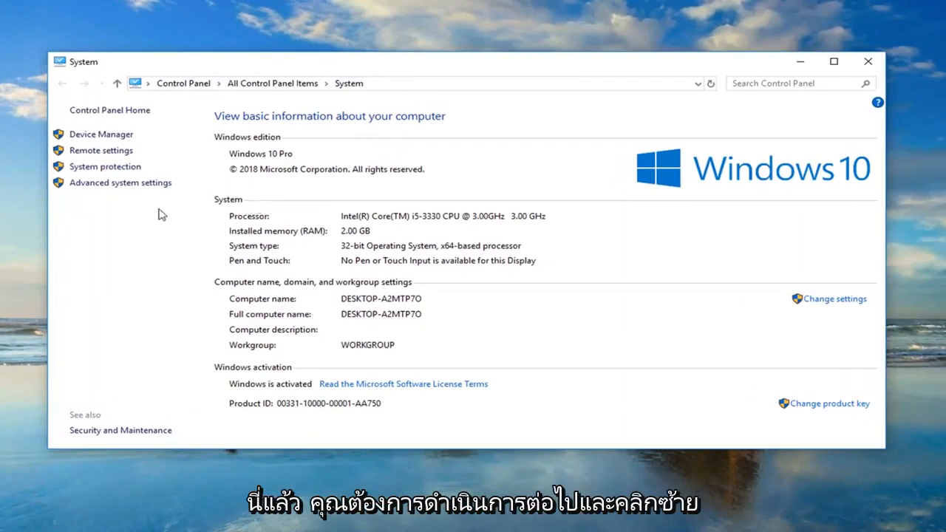
mouse_move(122, 183)
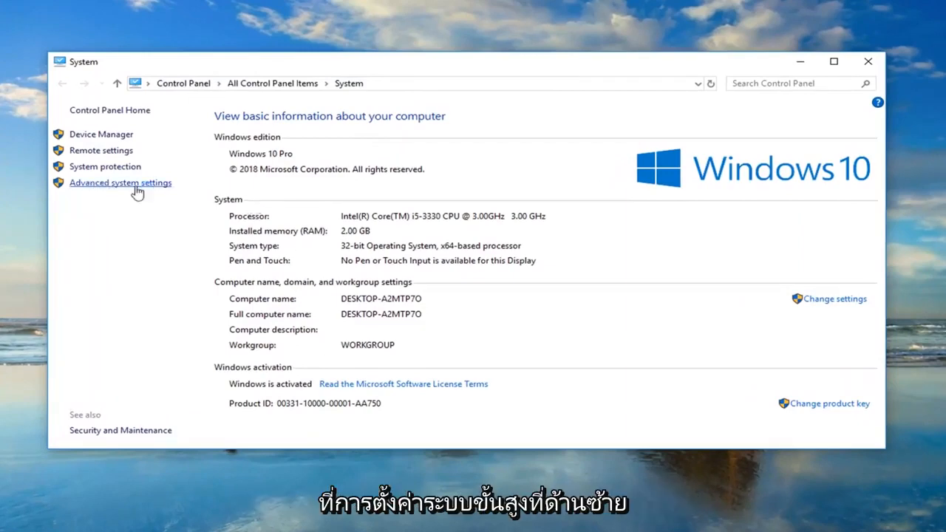
Open Advanced system settings to reach the System Properties Advanced tab.
click(120, 184)
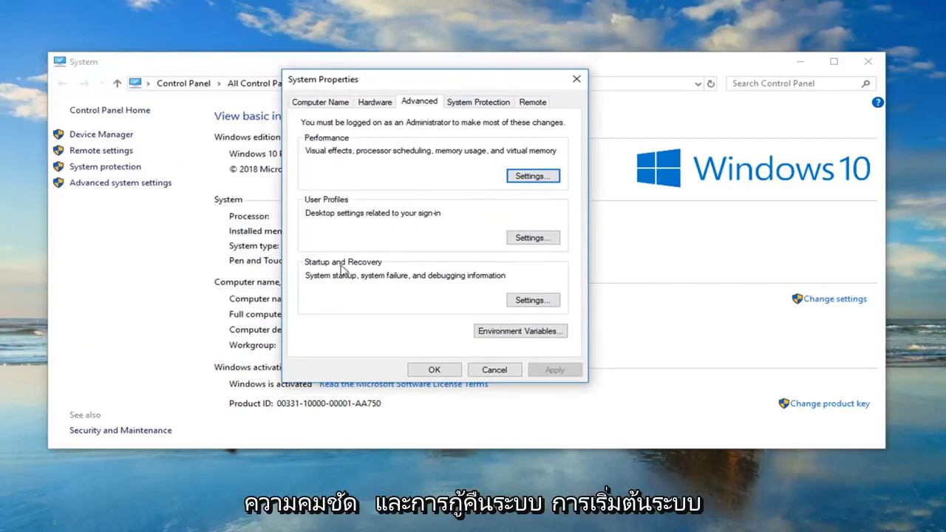
mouse_move(367, 282)
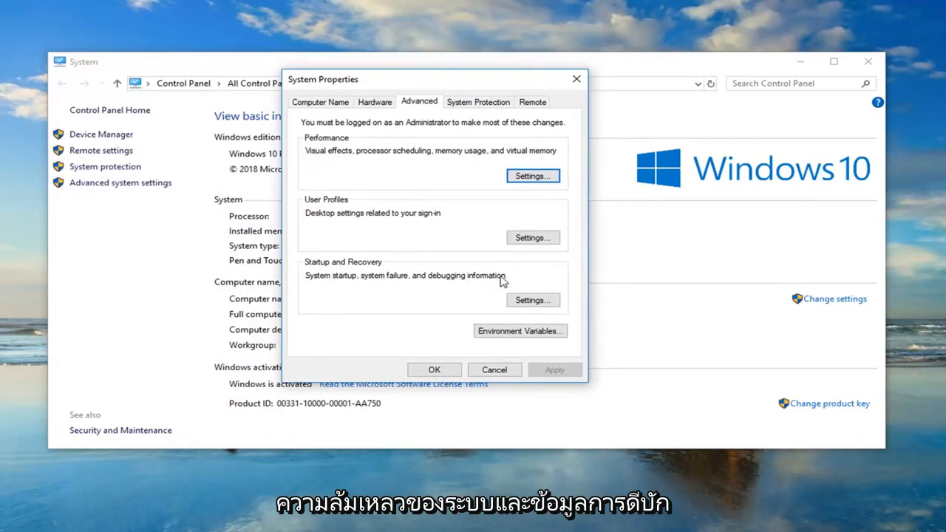
In Startup and Recovery settings, uncheck 'Automatically restart' and confirm.
click(533, 300)
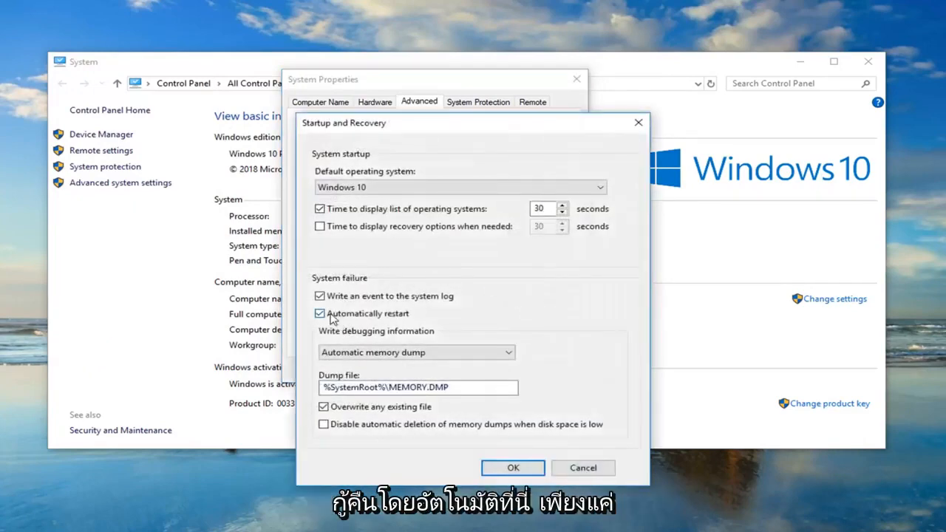
click(320, 313)
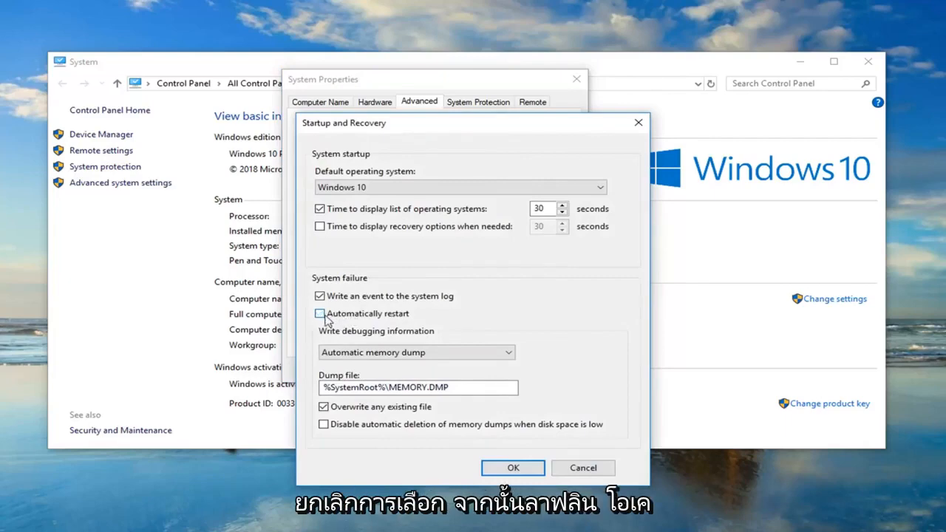
click(513, 468)
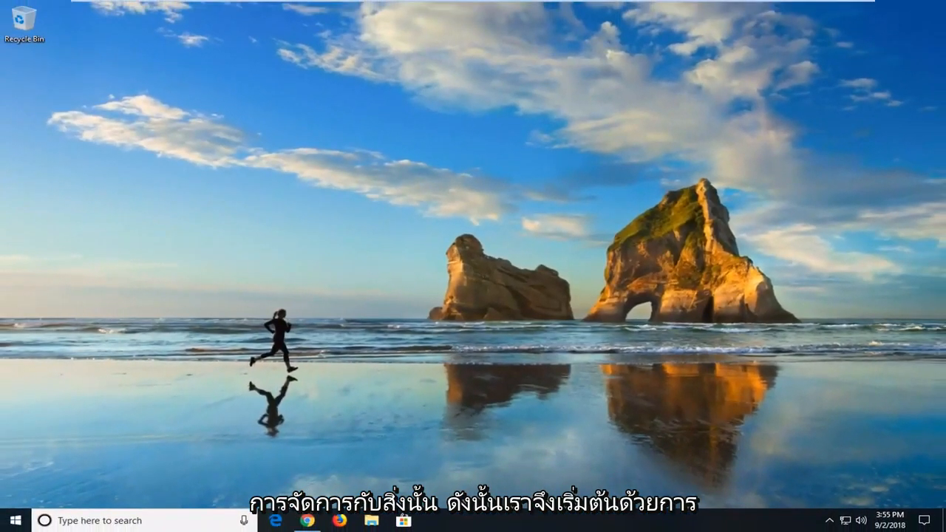
Search the Start menu for 'device manager' and launch Device Manager.
click(12, 520)
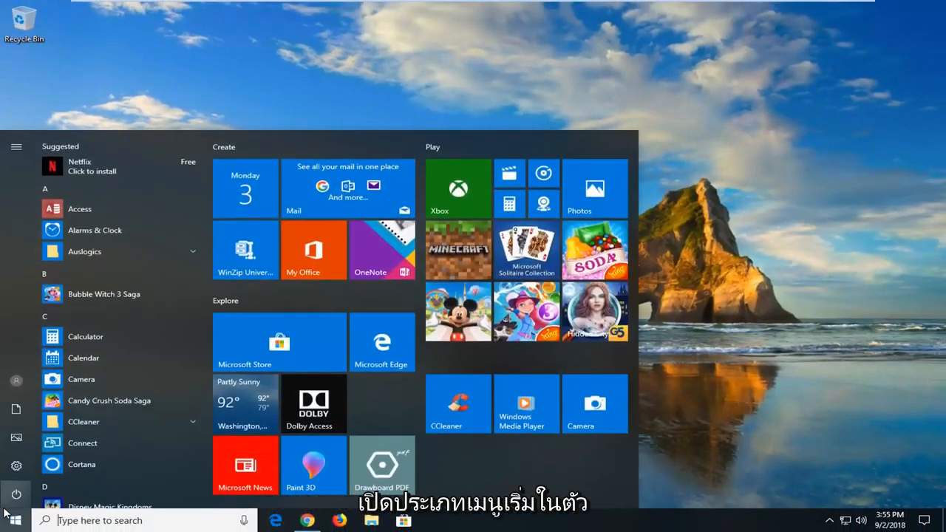
text(device manager)
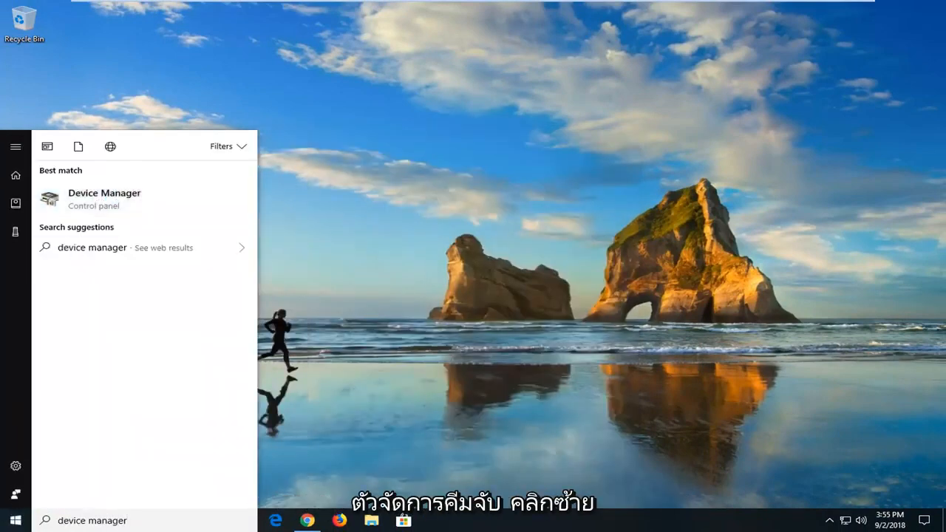
click(103, 198)
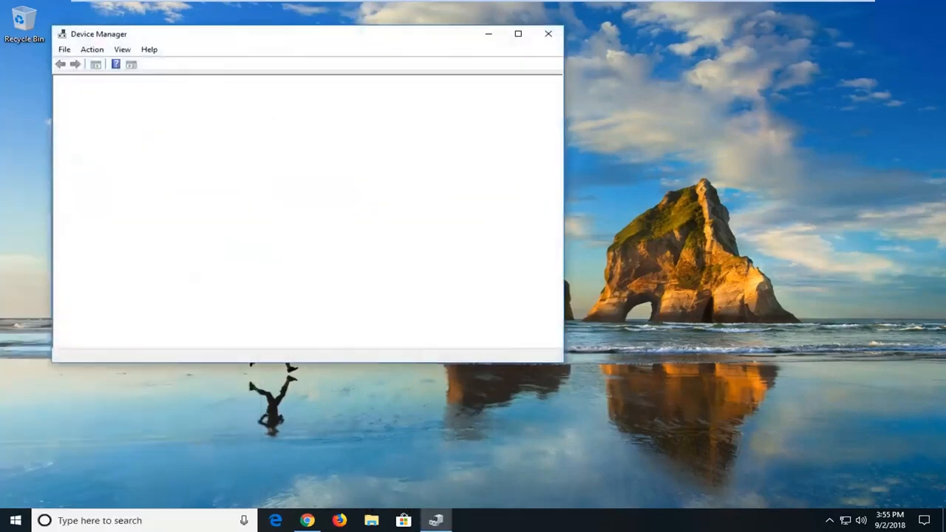
click(151, 64)
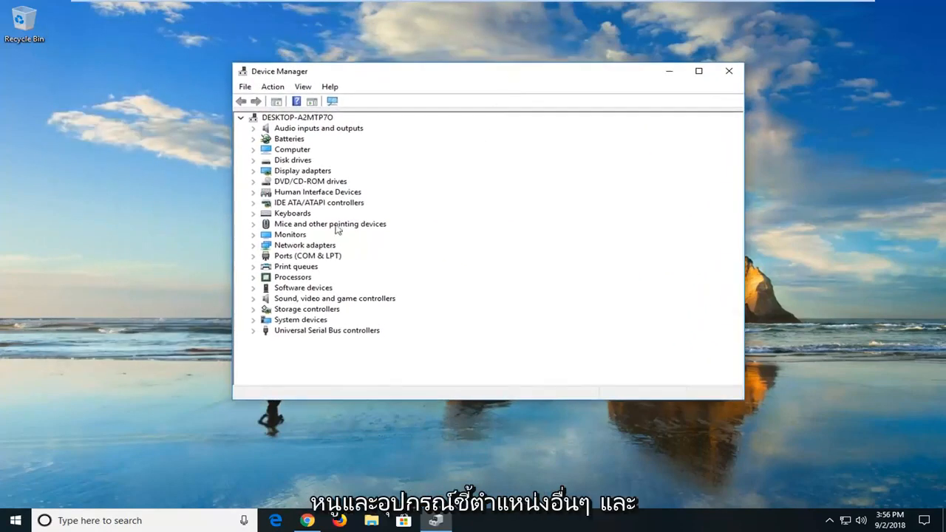
Expand Mice and other pointing devices and open VMware Pointing Device Properties.
click(254, 223)
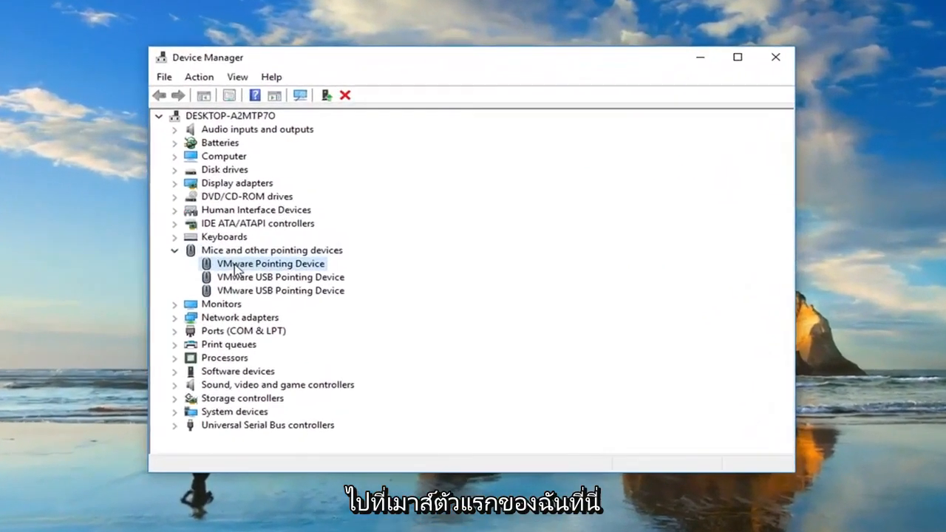
right_click(270, 263)
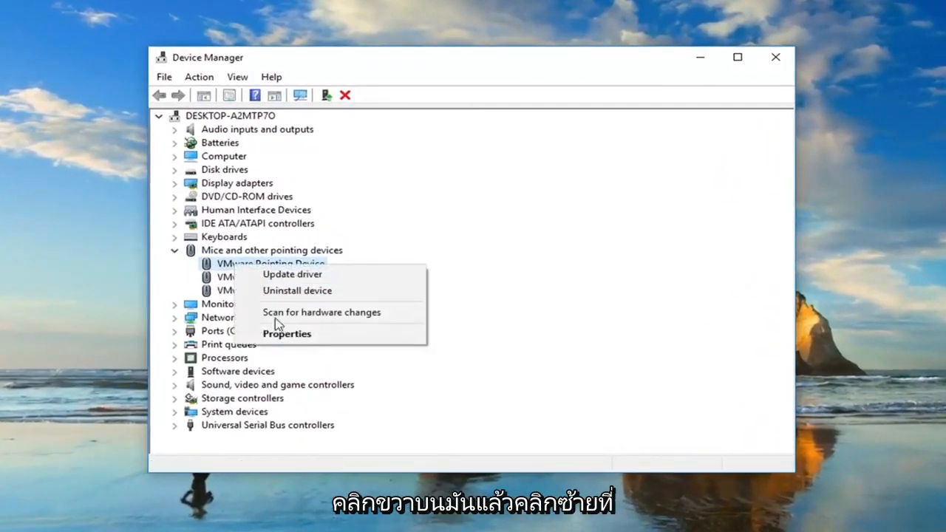
mouse_move(287, 334)
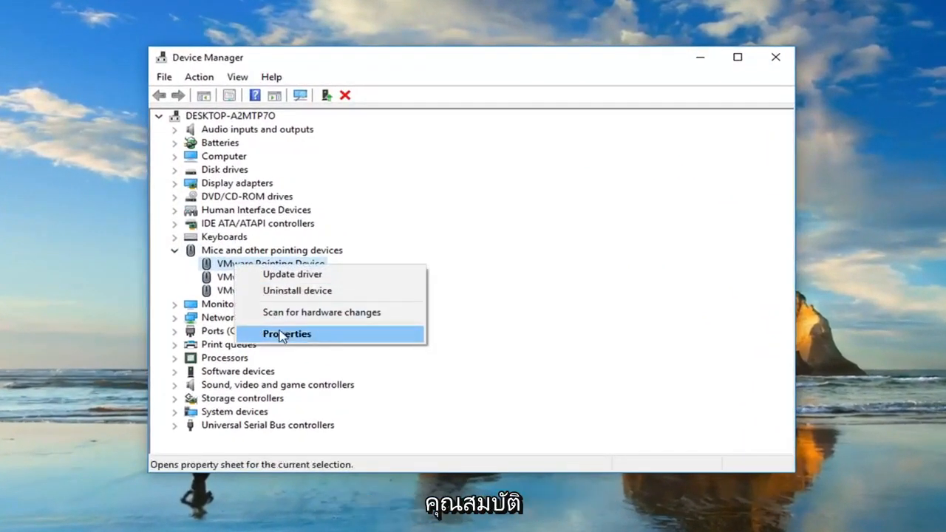
click(287, 334)
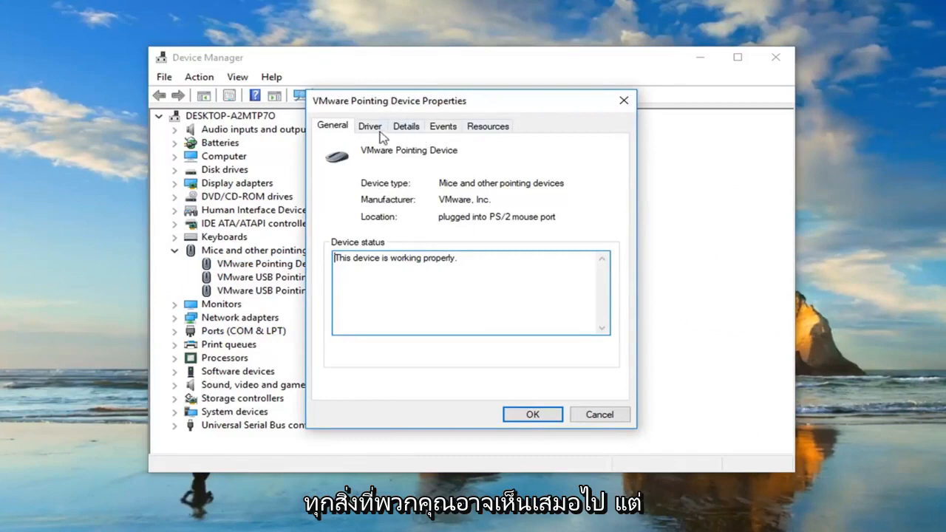
mouse_move(590, 143)
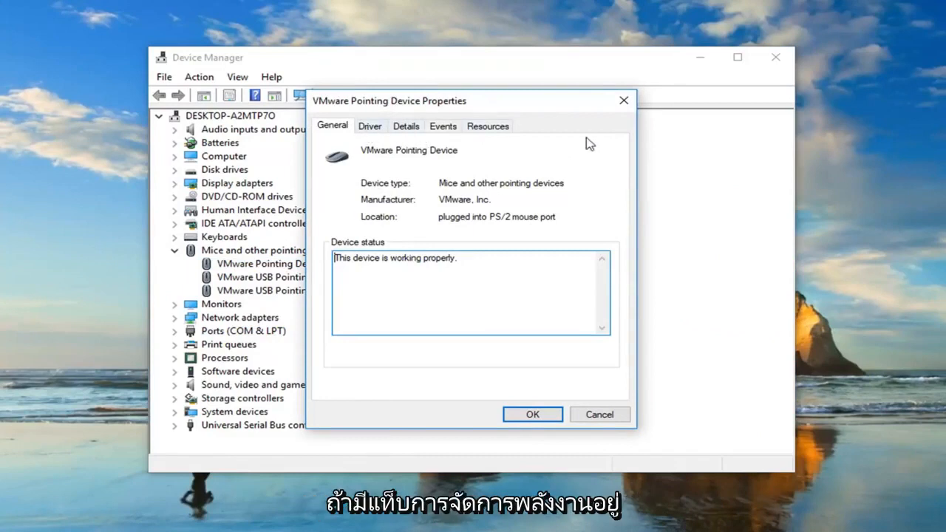
Review the pointing device's Resources tab, then close its properties dialog.
click(488, 126)
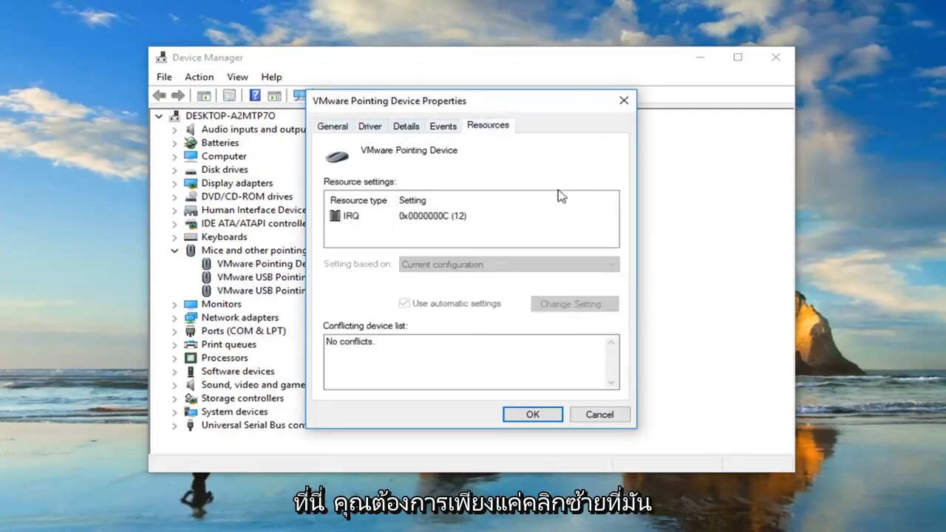
mouse_move(531, 189)
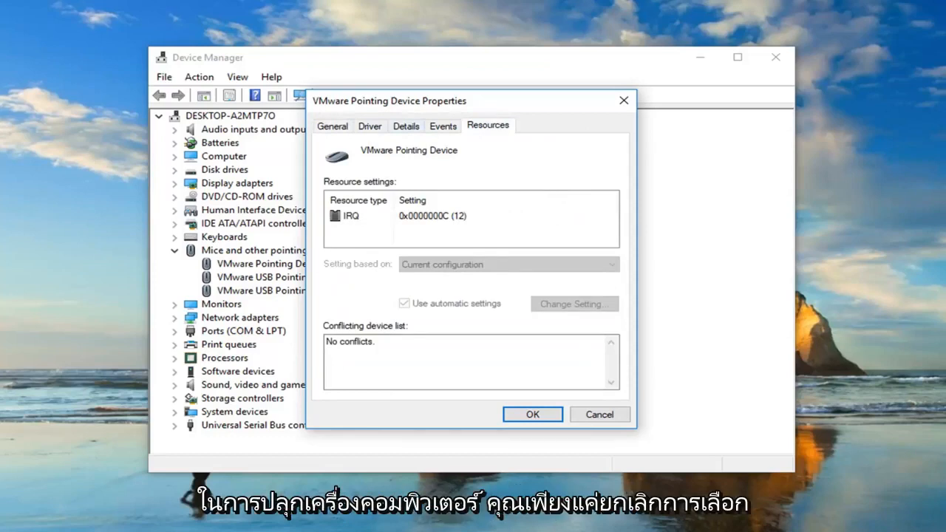
click(532, 414)
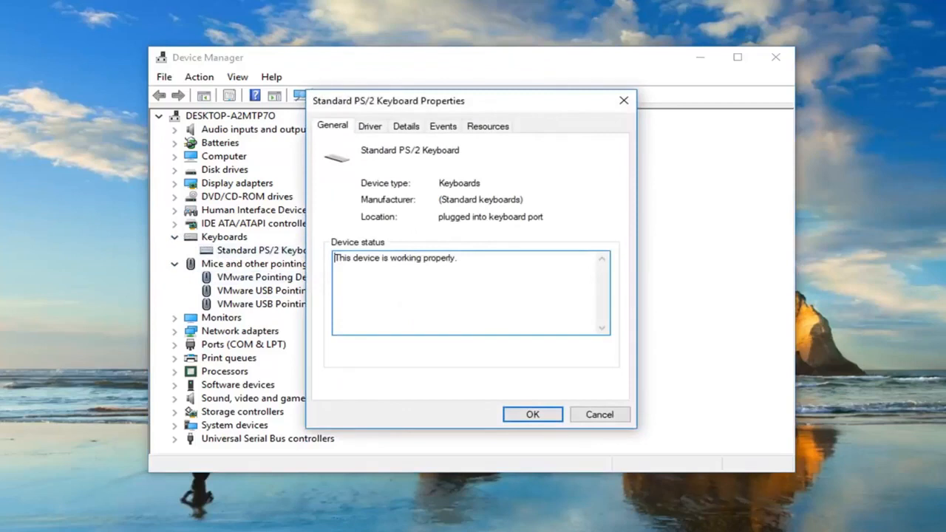
mouse_move(453, 143)
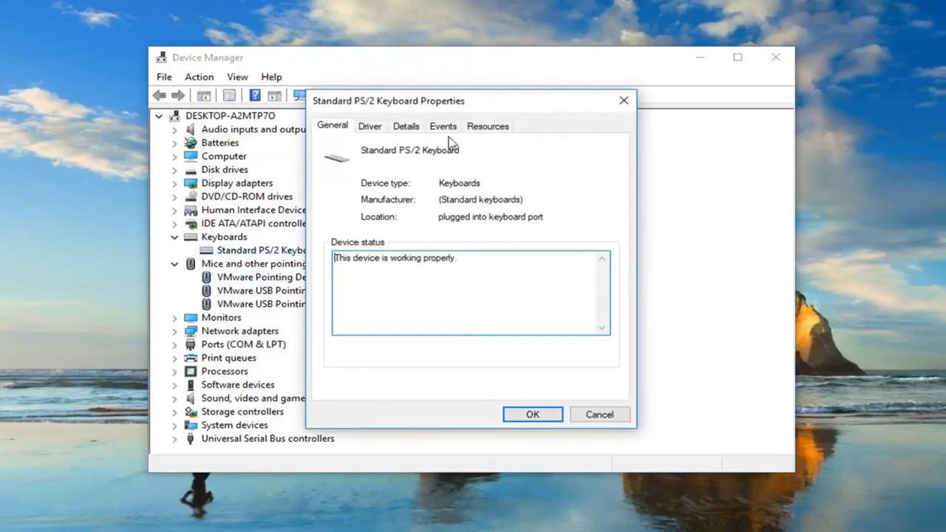